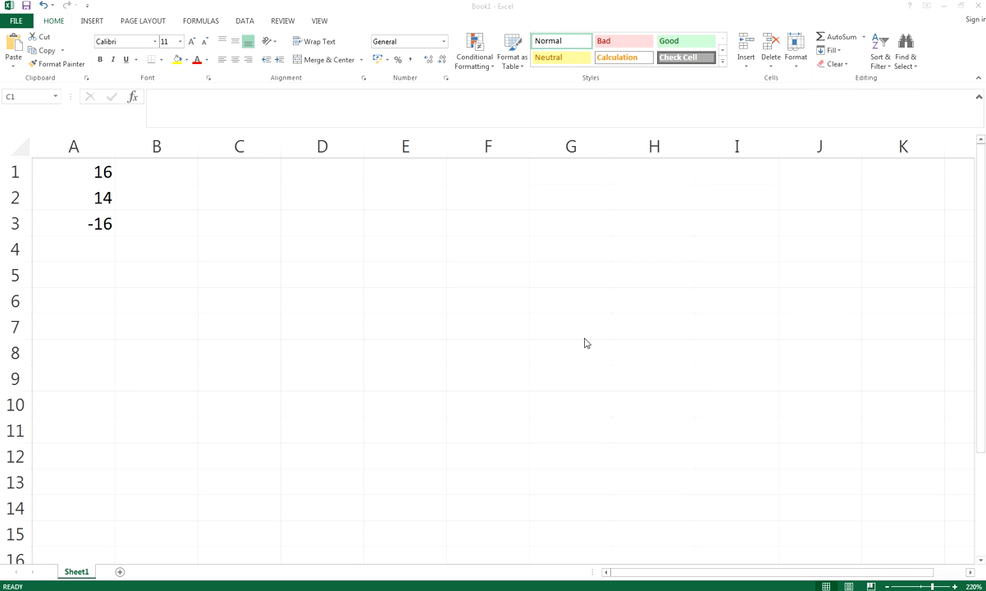
Enter =SQRT(A1) in C1 so the 16 in A1 returns 4
{"action": "left_click", "coordinate": [239, 171]}
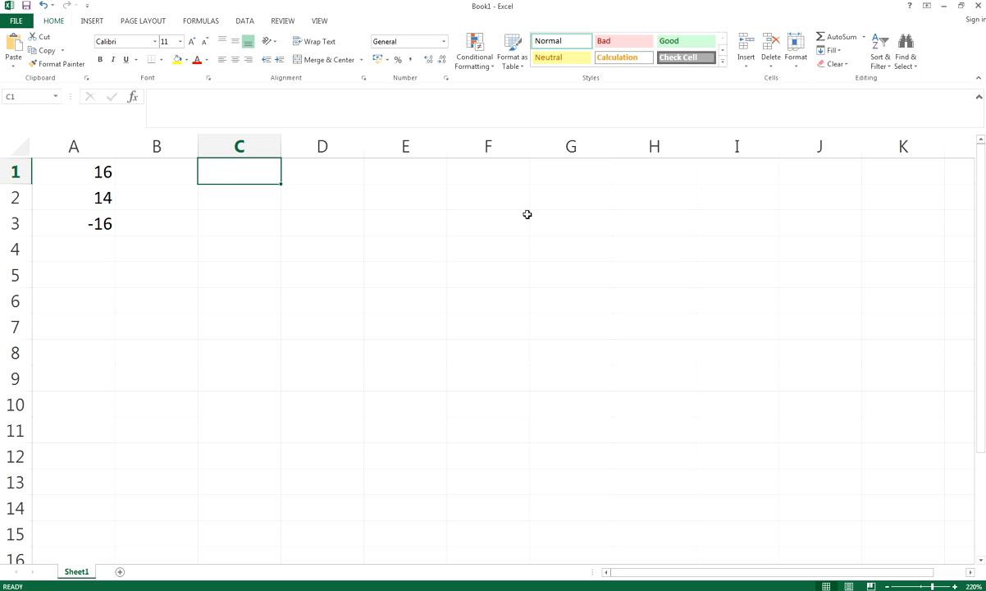
{"action": "mouse_move", "coordinate": [399, 207]}
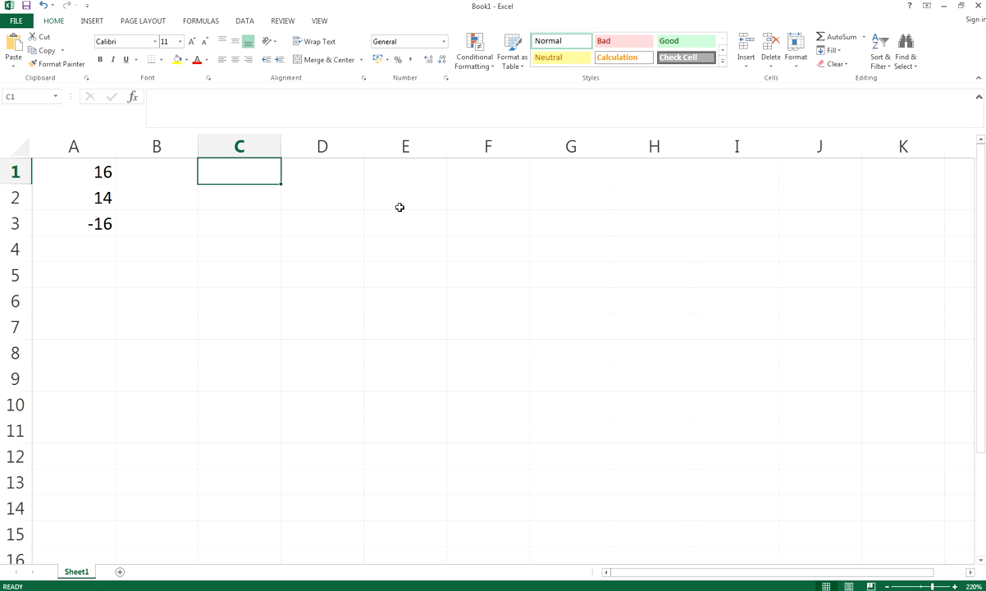
{"action": "left_click", "coordinate": [72, 144]}
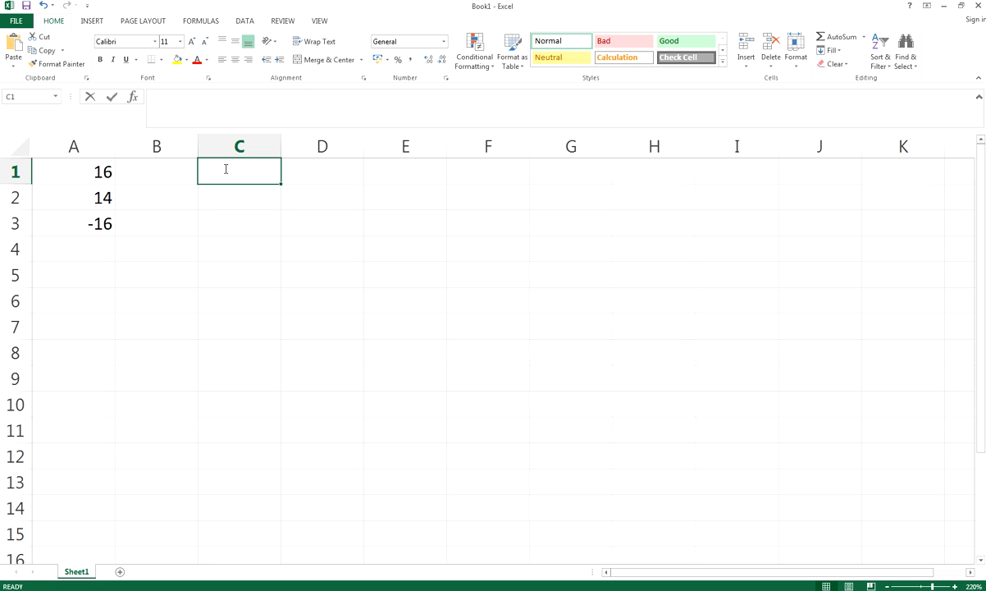
{"action": "type", "text": "=SQ"}
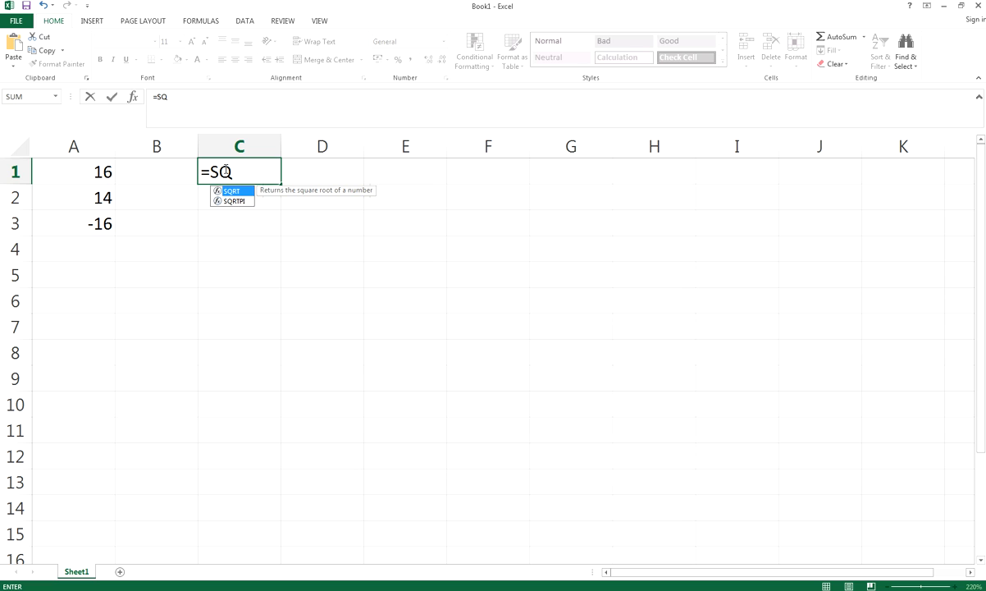
{"action": "type", "text": "RT"}
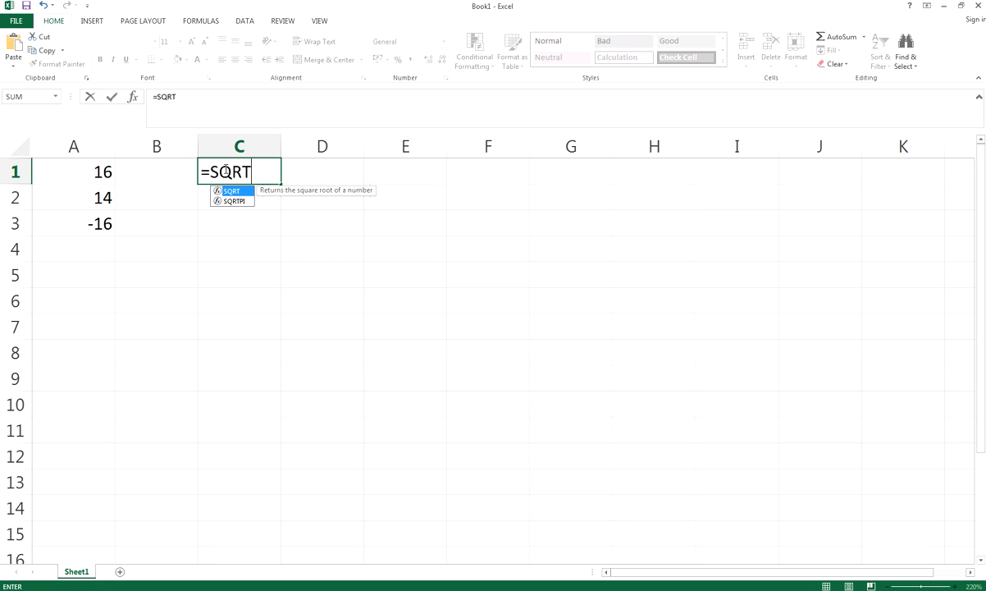
{"action": "type", "text": "("}
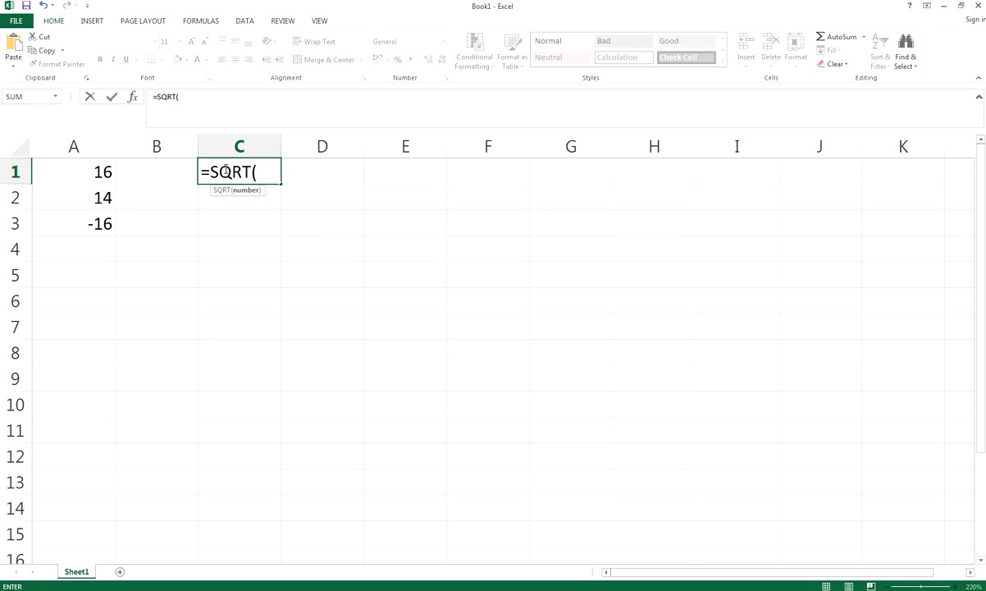
{"action": "left_click", "coordinate": [72, 173]}
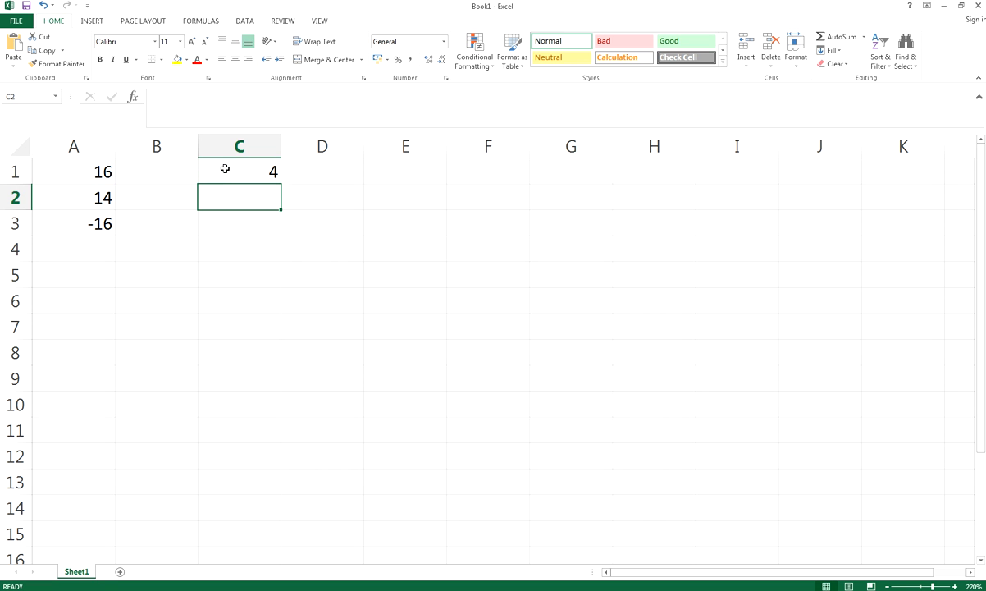
{"action": "left_click", "coordinate": [239, 171]}
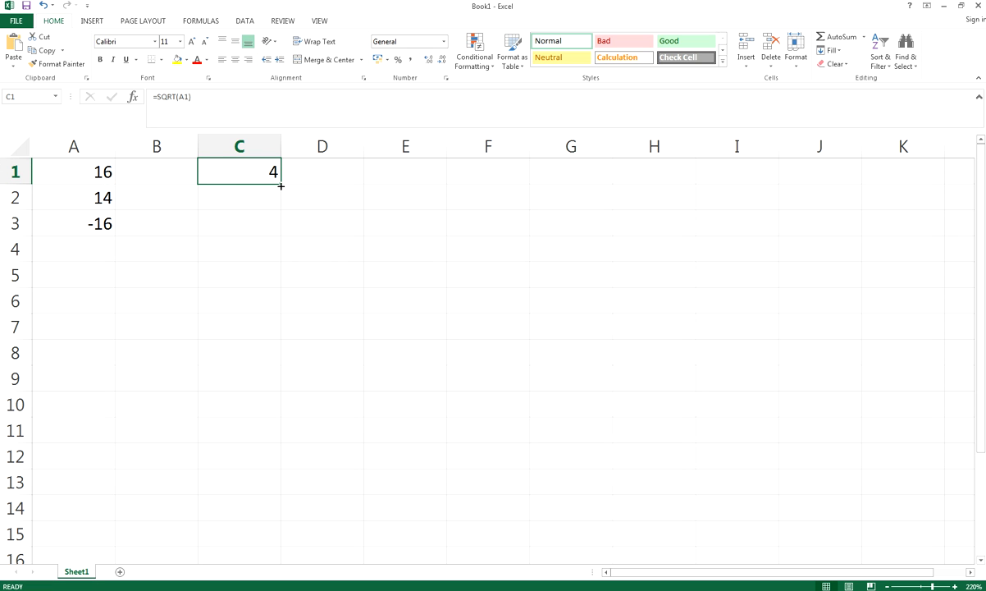
Fill the SQRT formula into C2 so the 14 in A2 returns 3.741657
{"action": "left_click", "coordinate": [72, 197]}
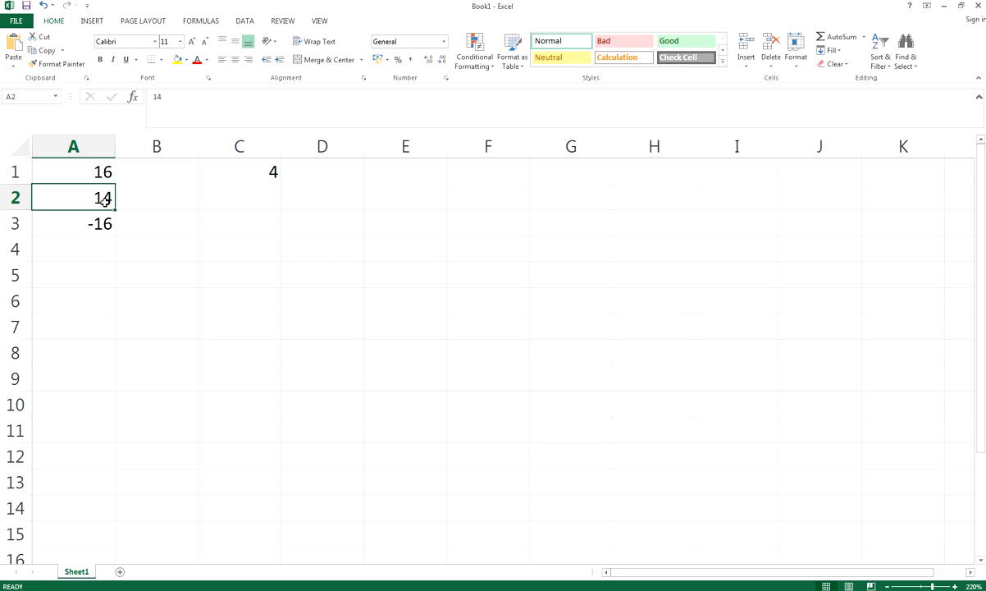
{"action": "left_click", "coordinate": [239, 171]}
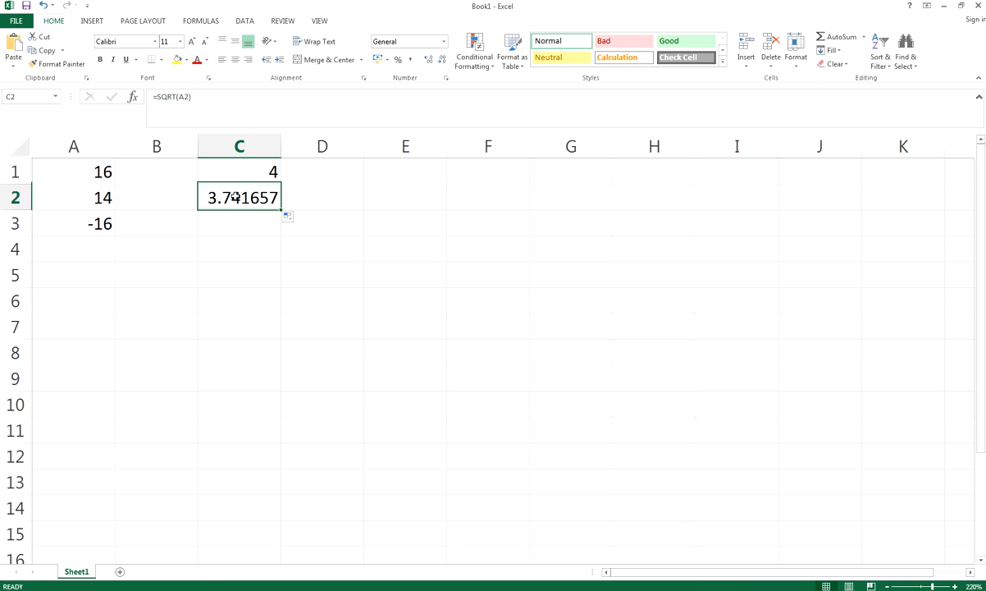
{"action": "double_click", "coordinate": [239, 197]}
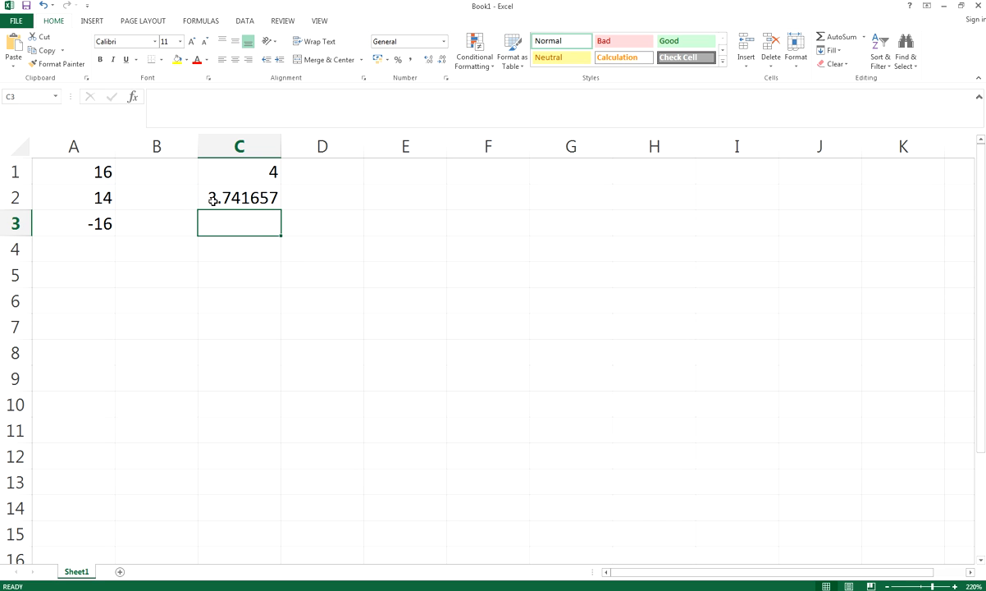
{"action": "mouse_move", "coordinate": [274, 279]}
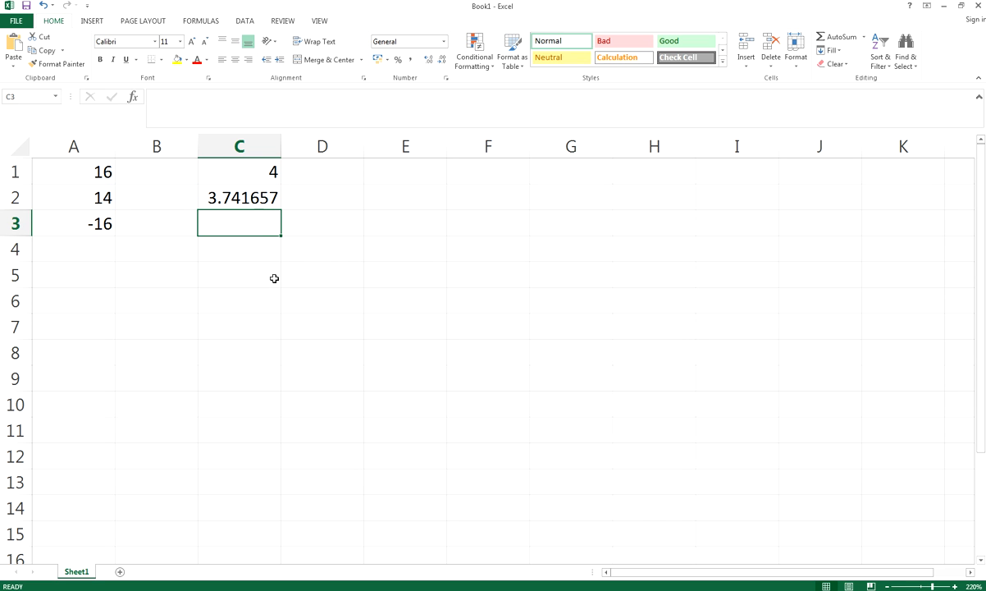
Fill =SQRT(A3) into C3 for the -16 in A3
{"action": "left_click", "coordinate": [239, 197]}
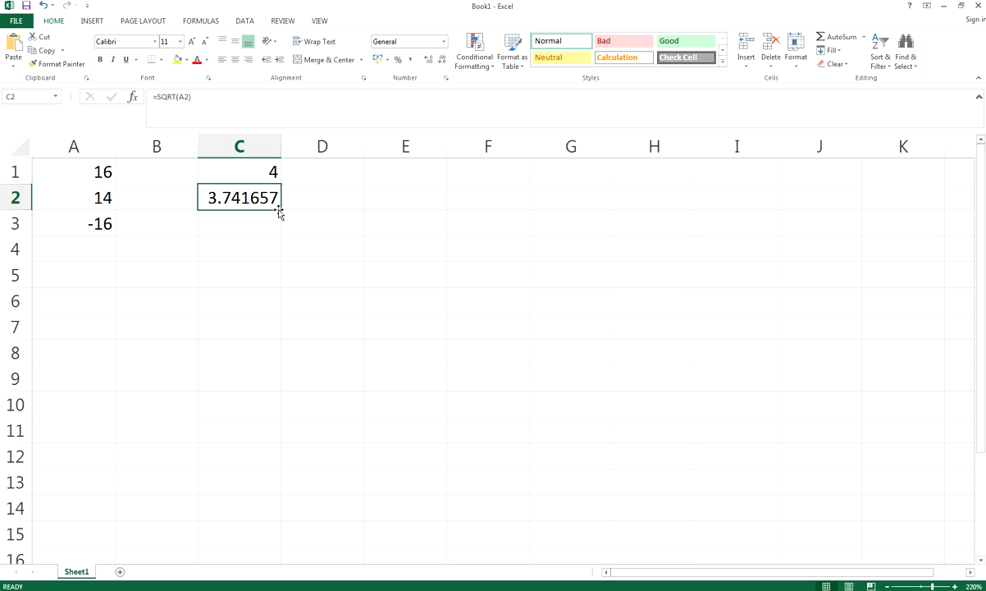
{"action": "left_click", "coordinate": [74, 223]}
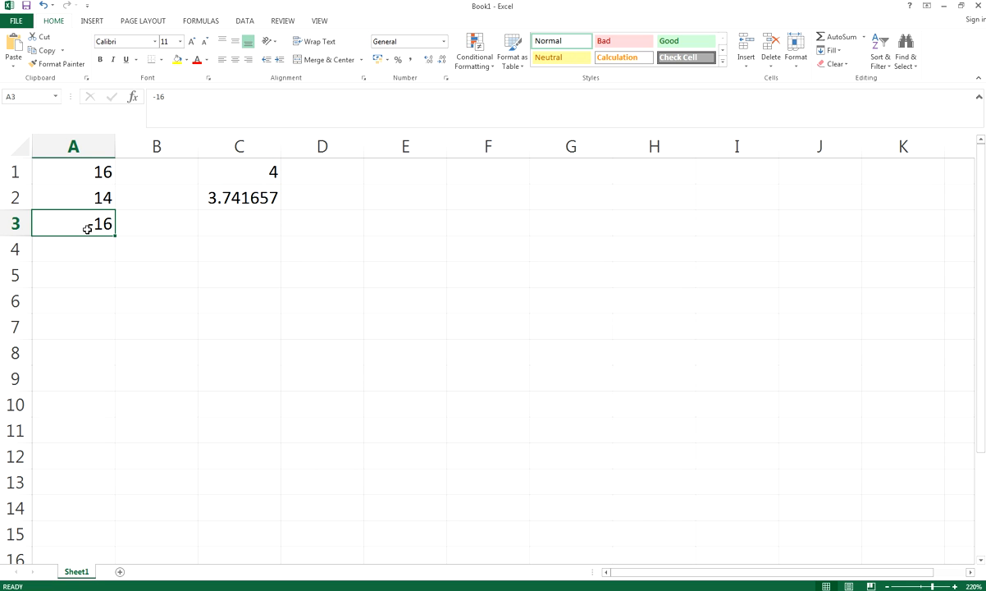
{"action": "left_click", "coordinate": [239, 196]}
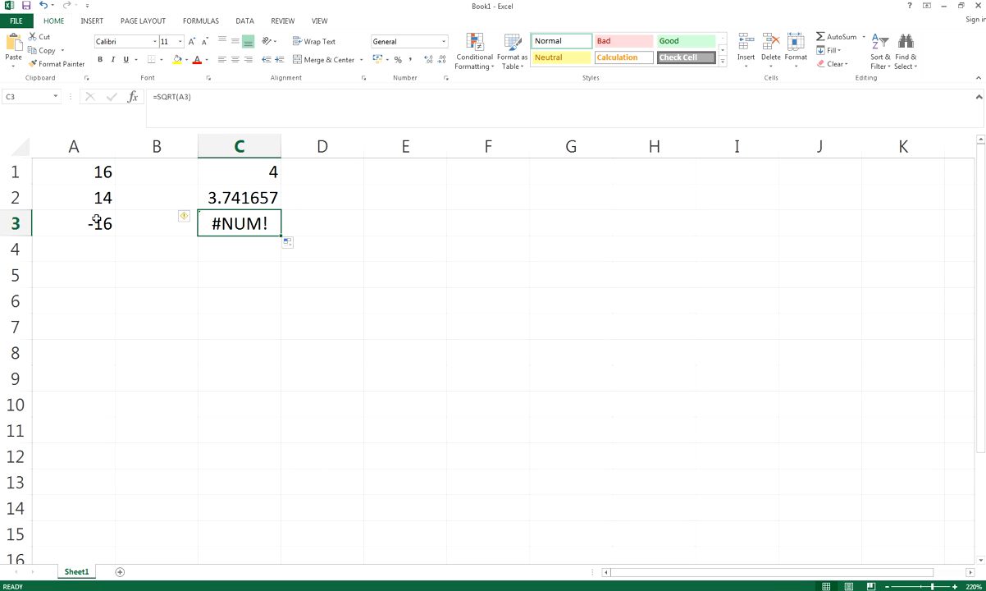
Compare the negative -16 in A3 with the #NUM! error it produces in C3
{"action": "left_click", "coordinate": [73, 224]}
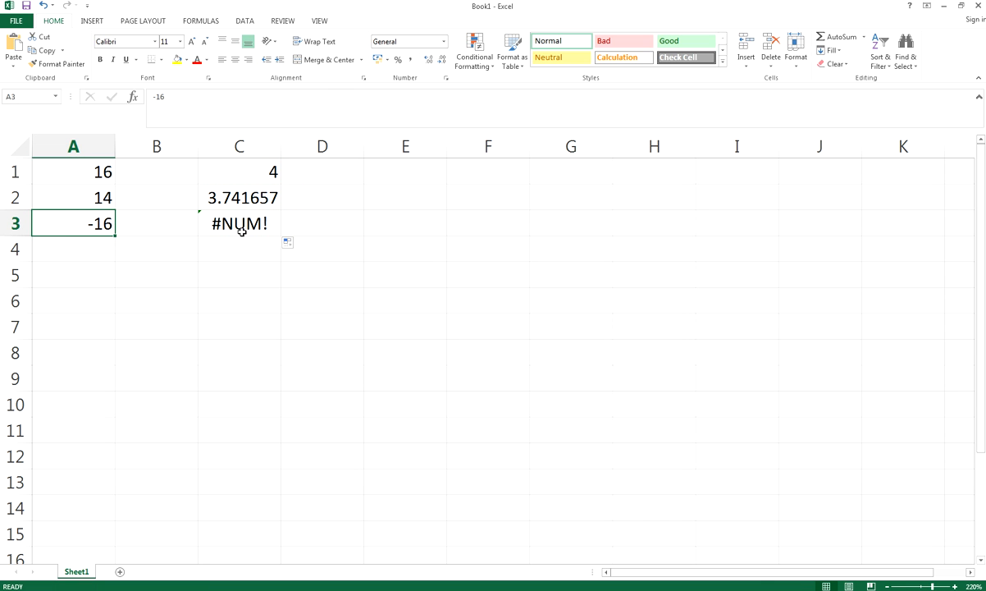
{"action": "left_click", "coordinate": [239, 223]}
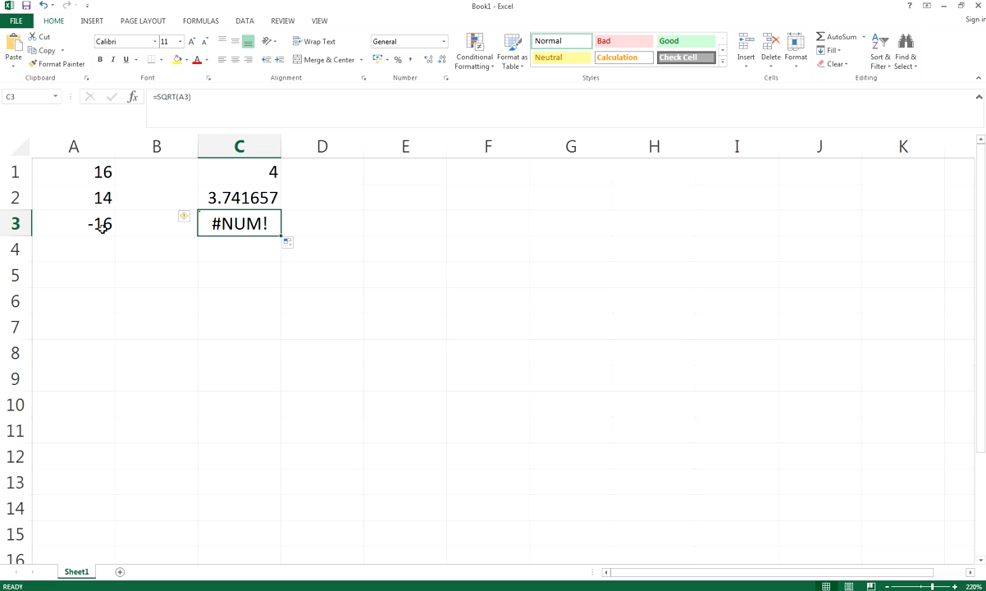
{"action": "left_click", "coordinate": [73, 223]}
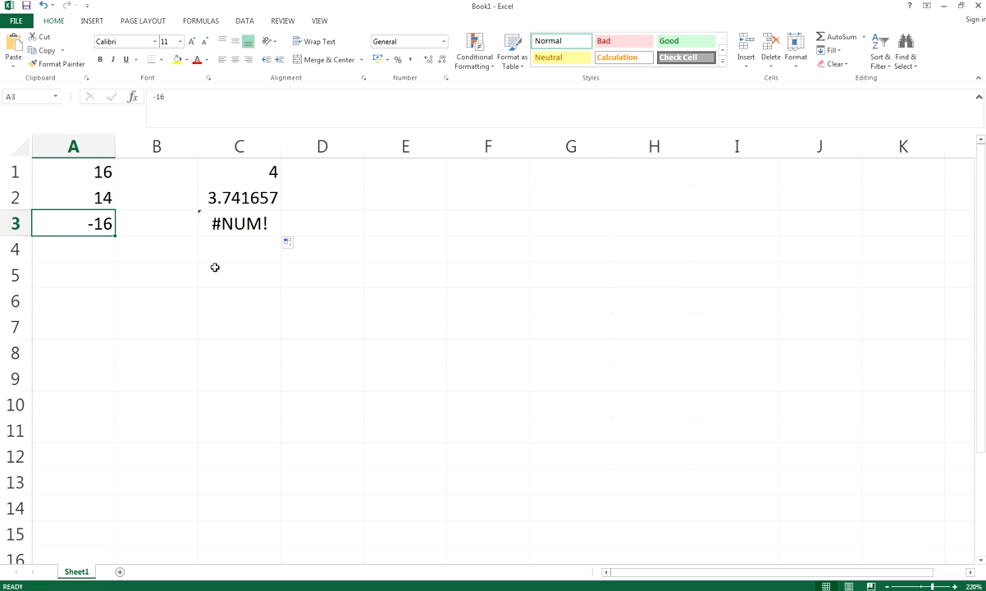
{"action": "left_click", "coordinate": [240, 249]}
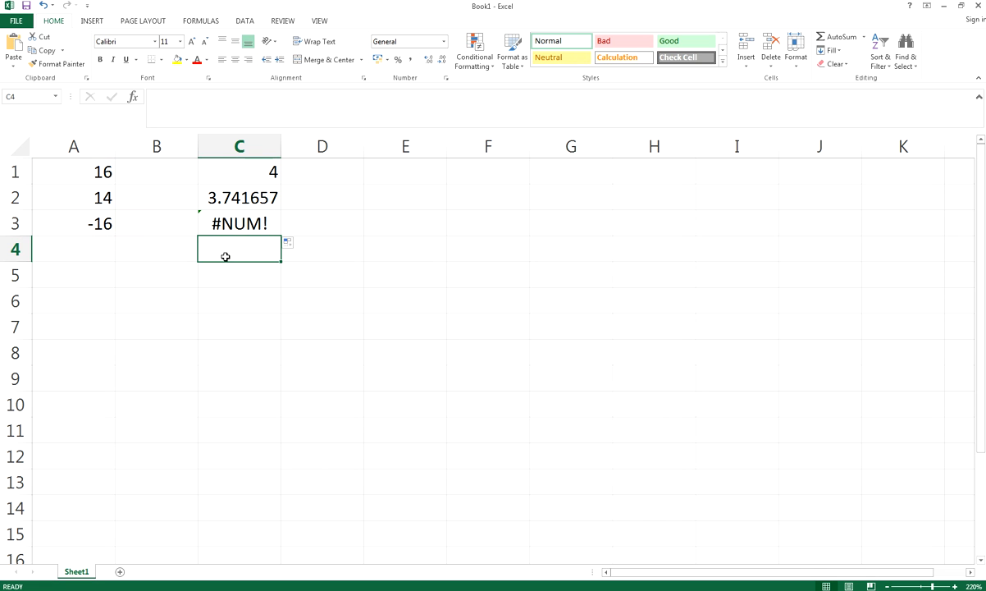